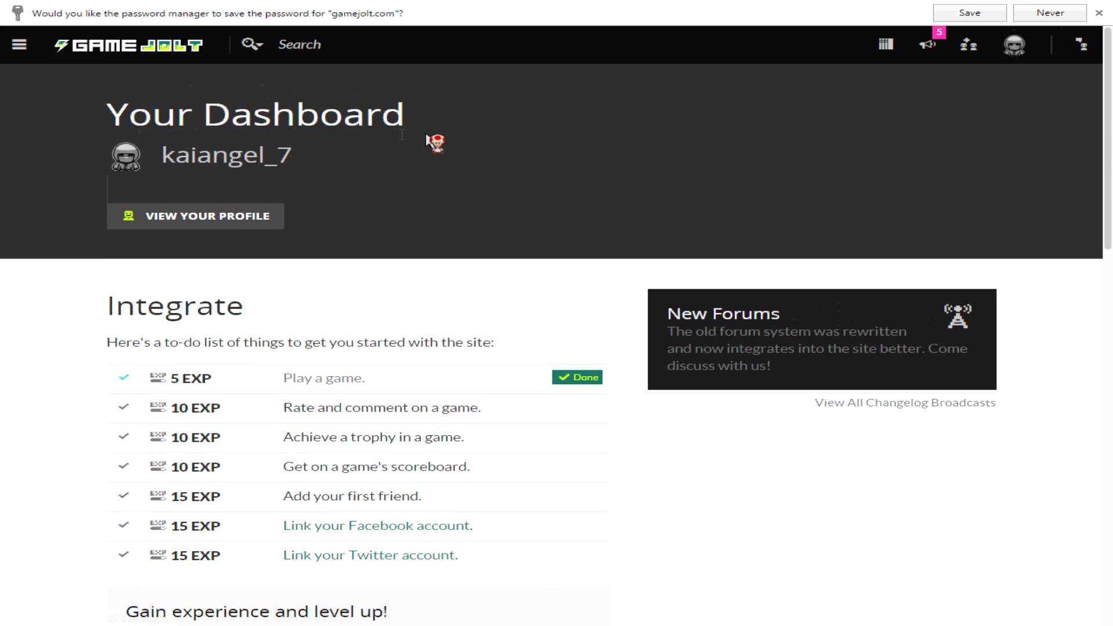
mouse_move(475, 124)
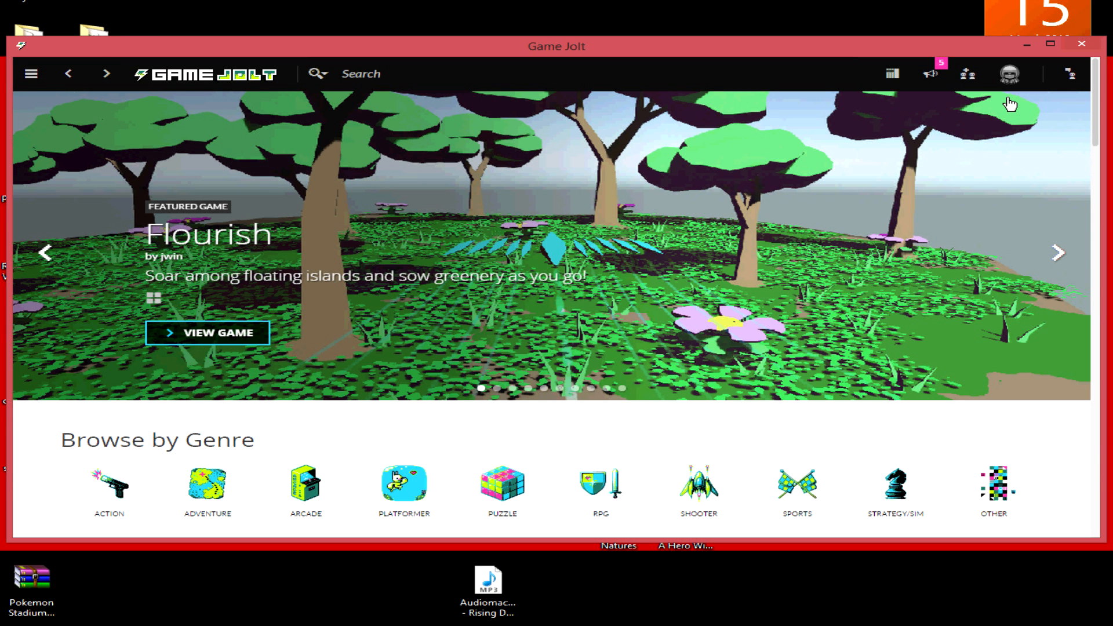
mouse_move(424, 104)
text(pokemon)
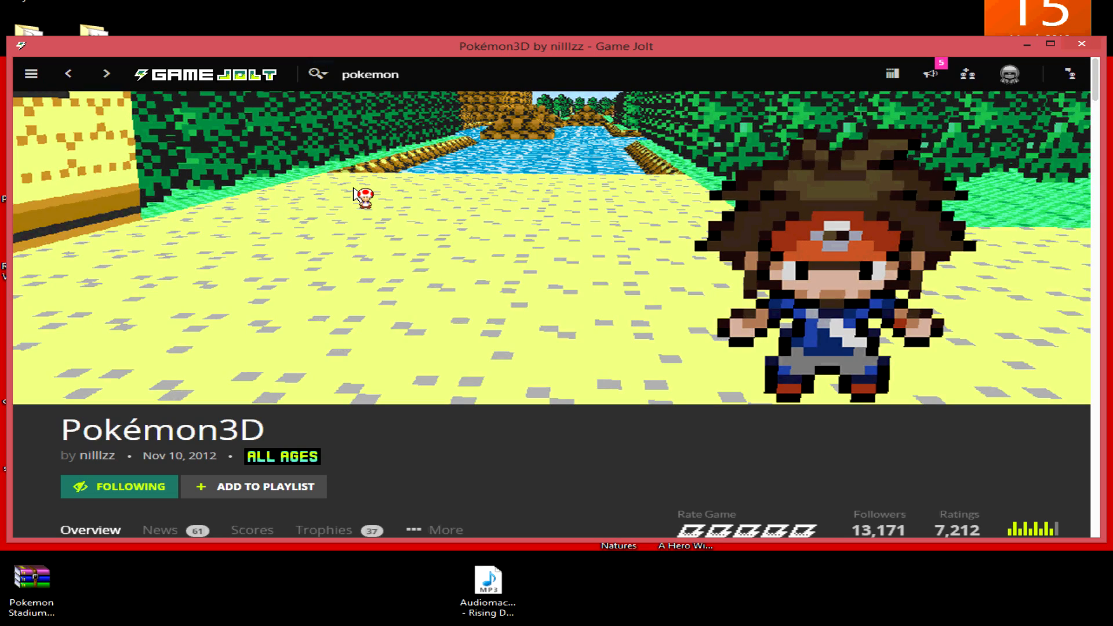
Scroll the Pokémon3D page down to the Releases section showing the Launch button.
scroll(down, 3)
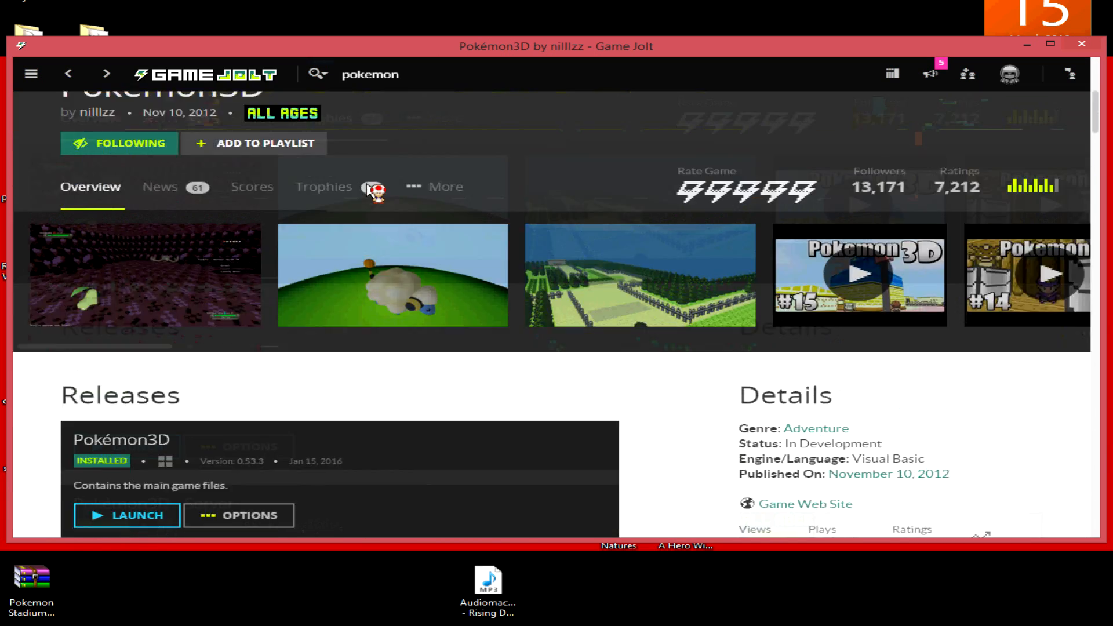
scroll(down, 3)
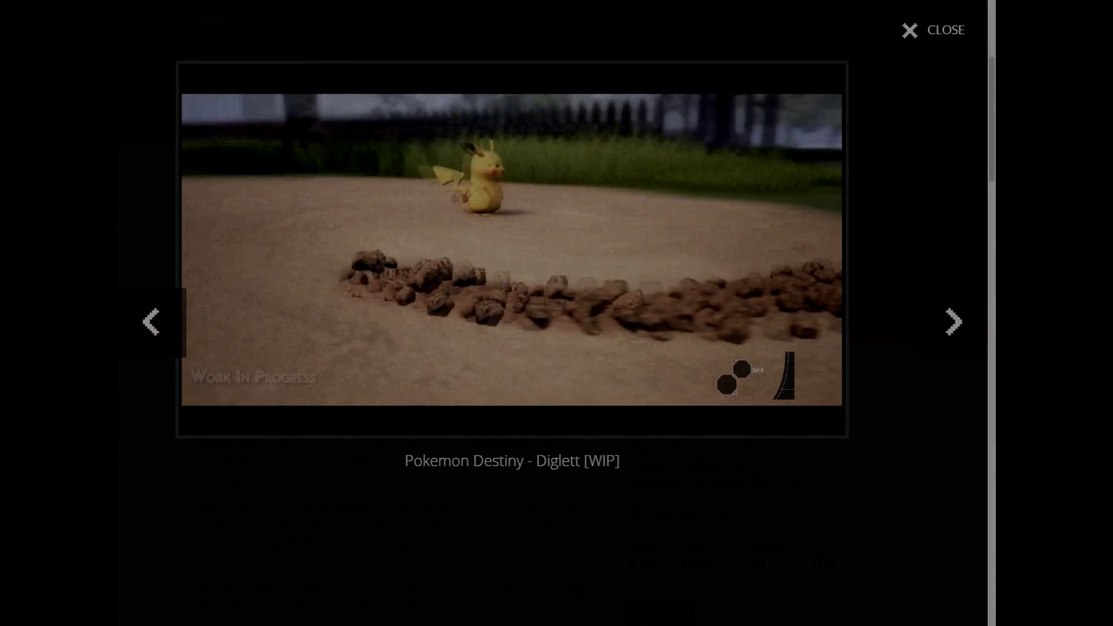
Advance to the Quick Update [Riolu Movements] clip, then close the media viewer.
click(951, 322)
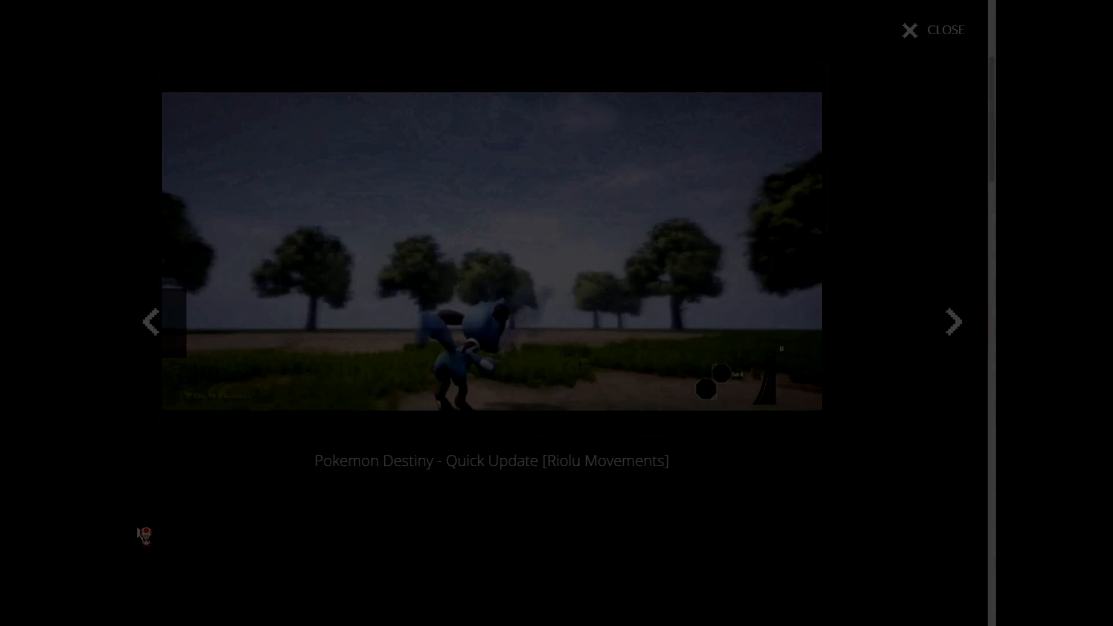
click(910, 30)
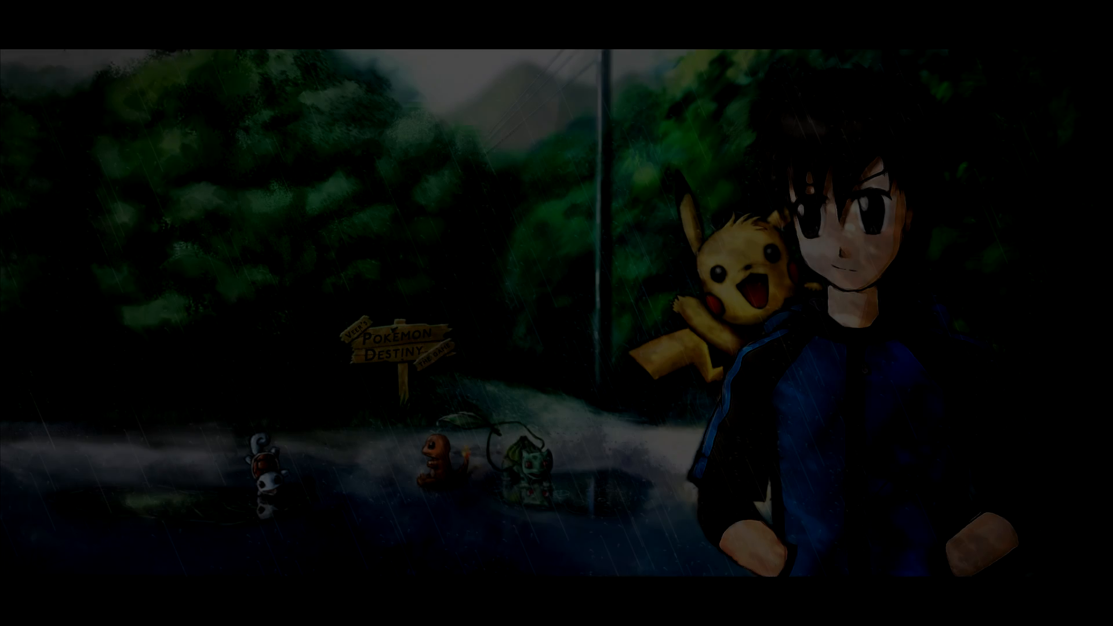